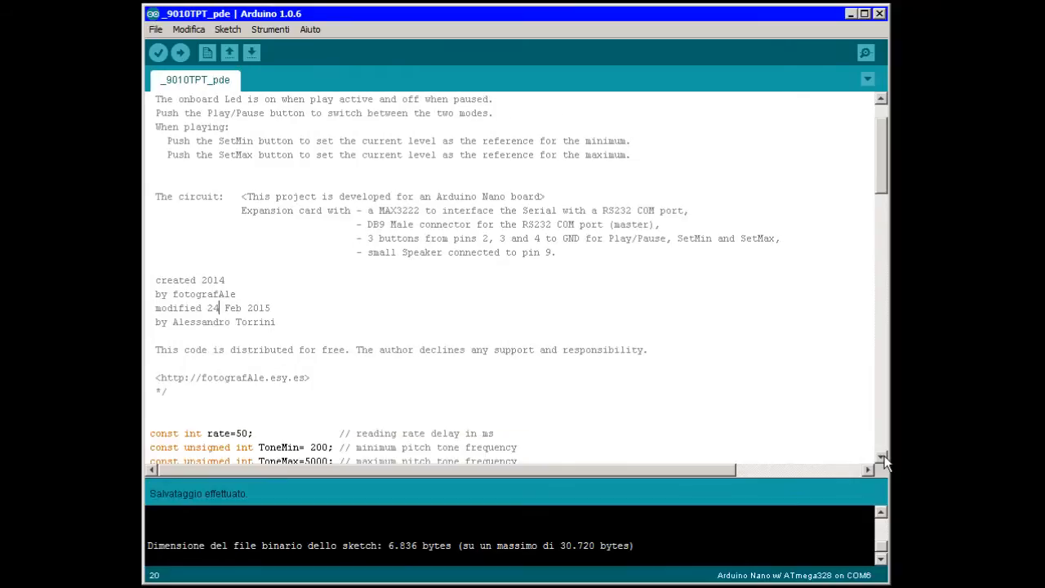
- Review the TonePitchTuner code, then verify it builds to 6,836 of 30,720 bytes
{"action": "scroll", "scroll_direction": "down", "scroll_amount": 3}
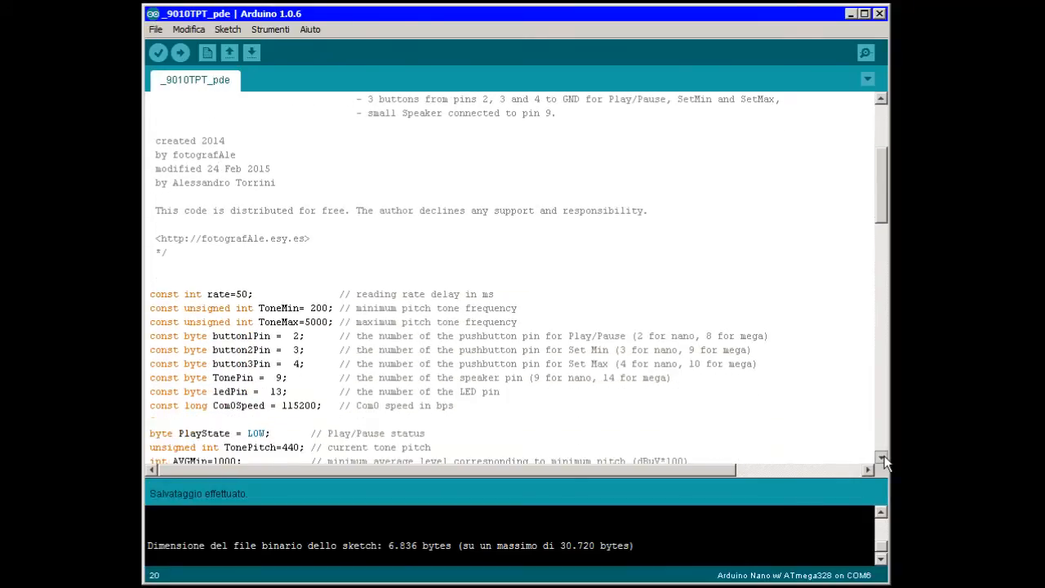
{"action": "scroll", "scroll_direction": "down", "scroll_amount": 3}
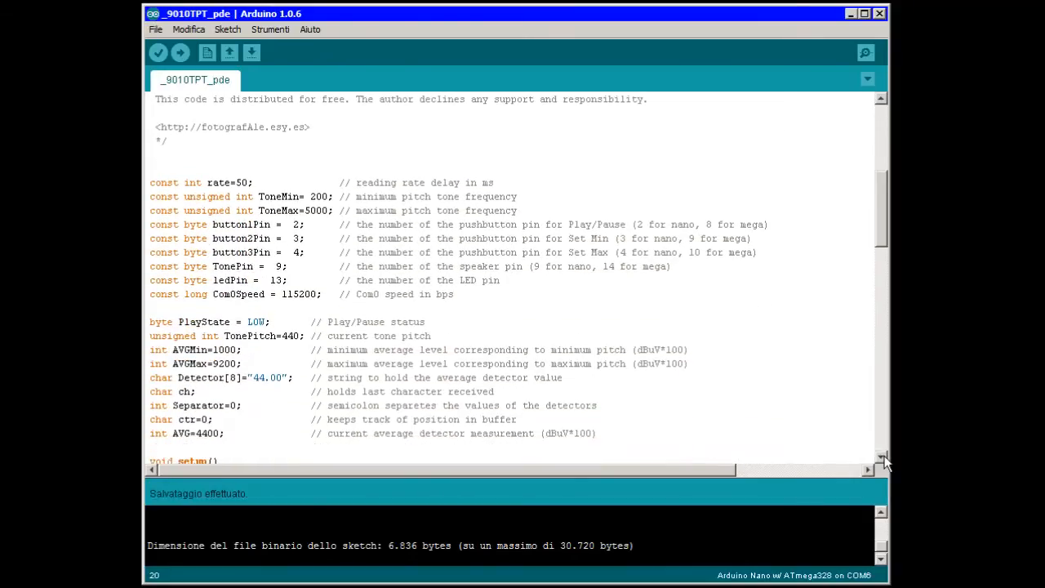
{"action": "scroll", "scroll_direction": "down", "scroll_amount": 3}
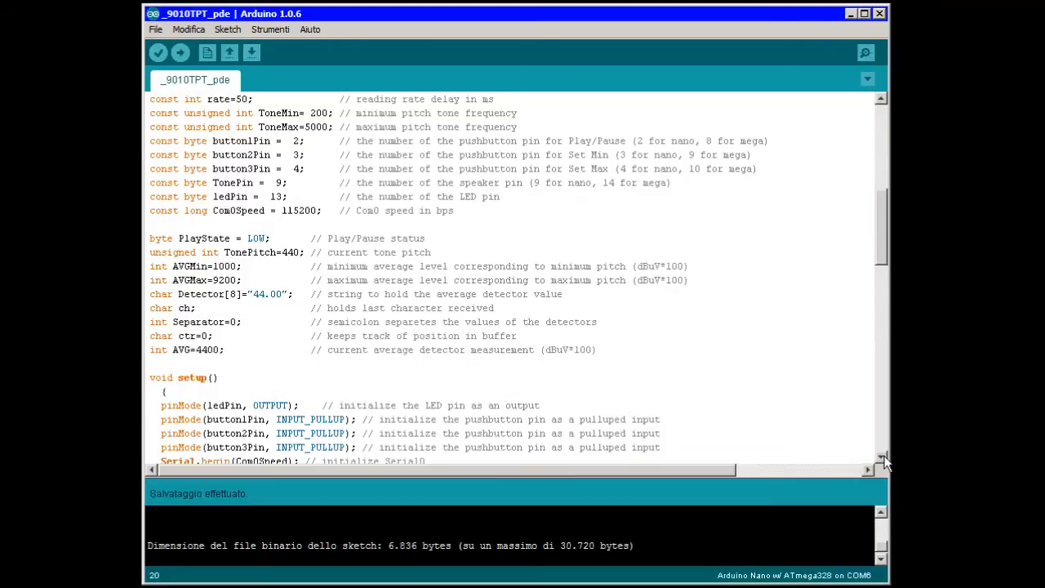
{"action": "scroll", "scroll_direction": "down", "scroll_amount": 3}
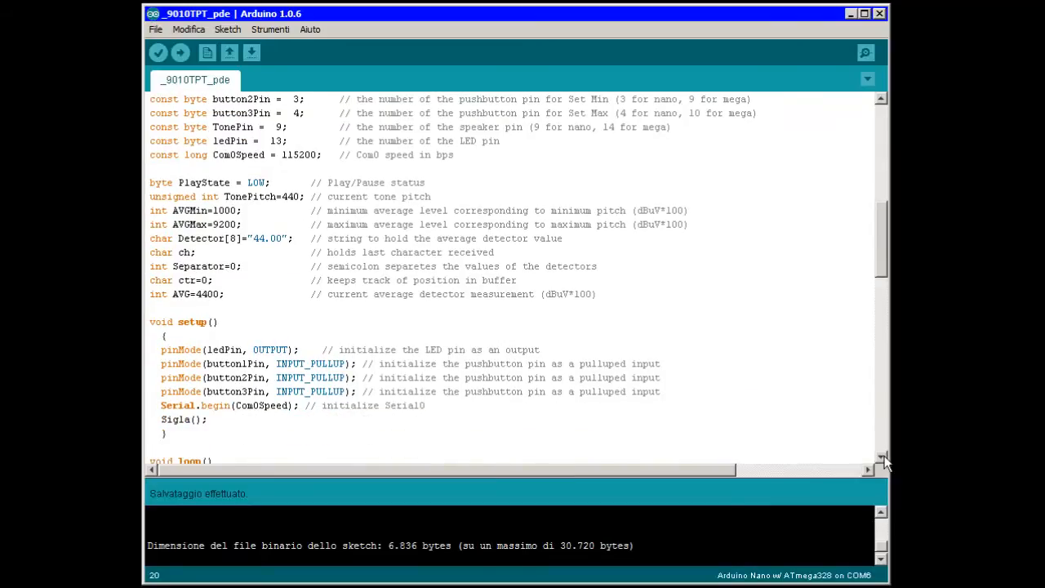
{"action": "scroll", "scroll_direction": "down", "scroll_amount": 3}
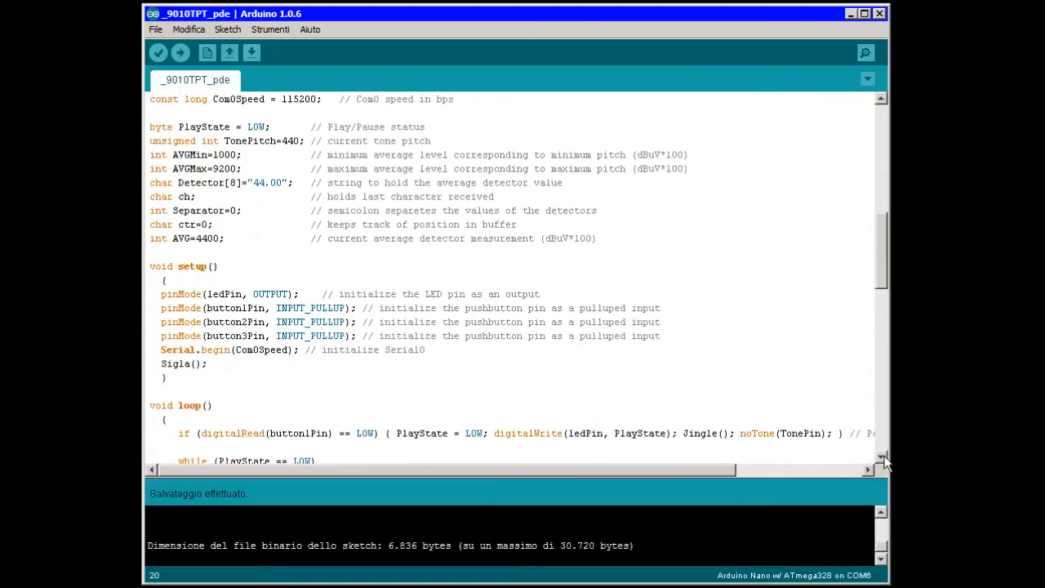
{"action": "scroll", "scroll_direction": "down", "scroll_amount": 3}
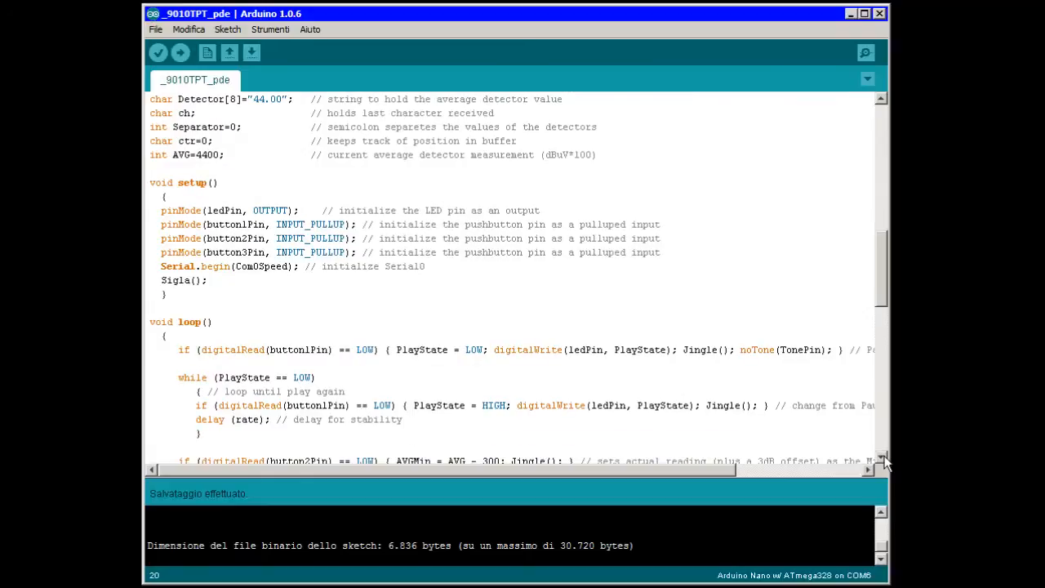
{"action": "scroll", "scroll_direction": "down", "scroll_amount": 3}
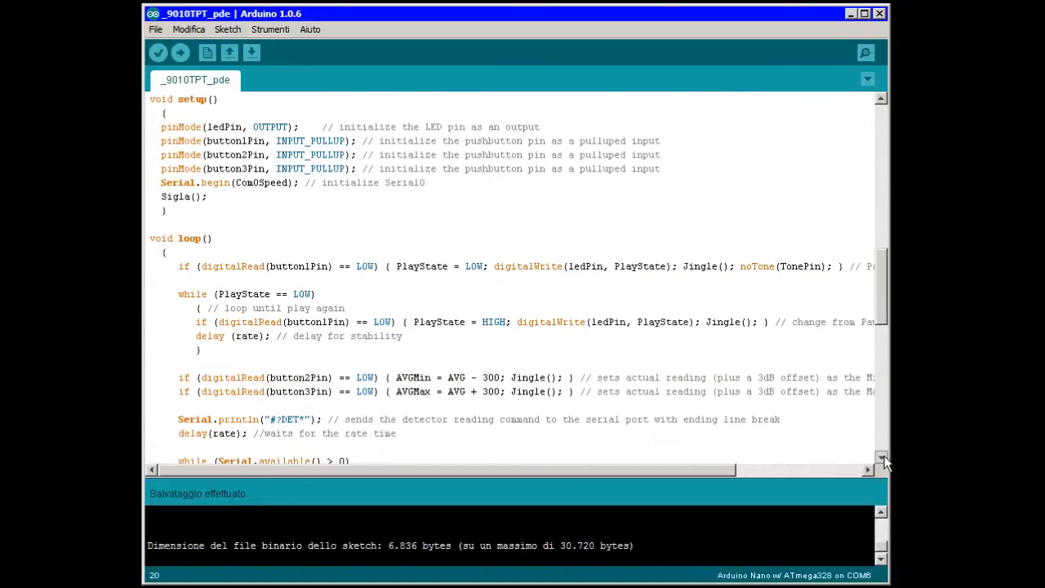
{"action": "scroll", "scroll_direction": "down", "scroll_amount": 3}
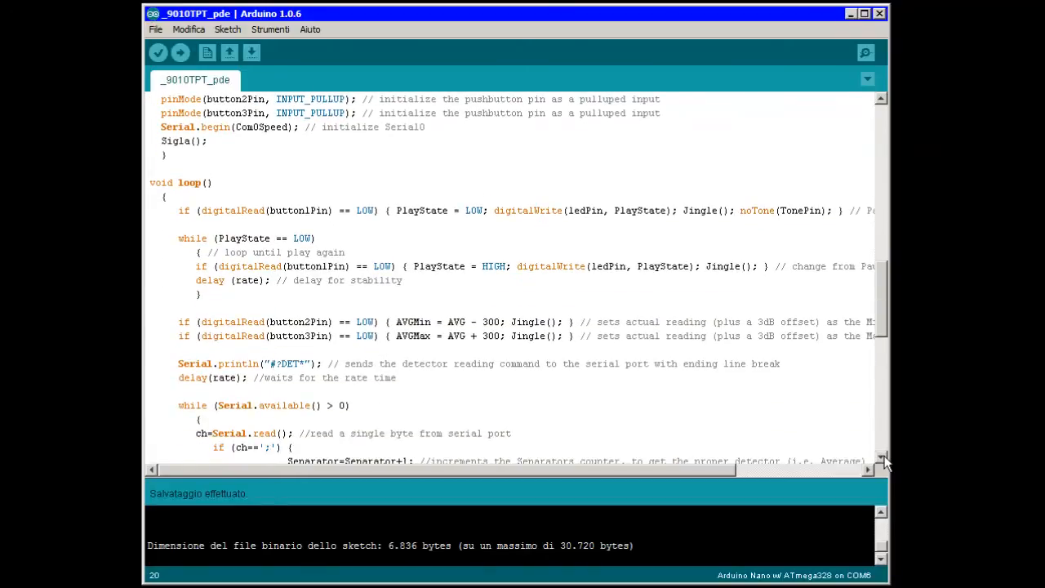
{"action": "scroll", "scroll_direction": "down", "scroll_amount": 3}
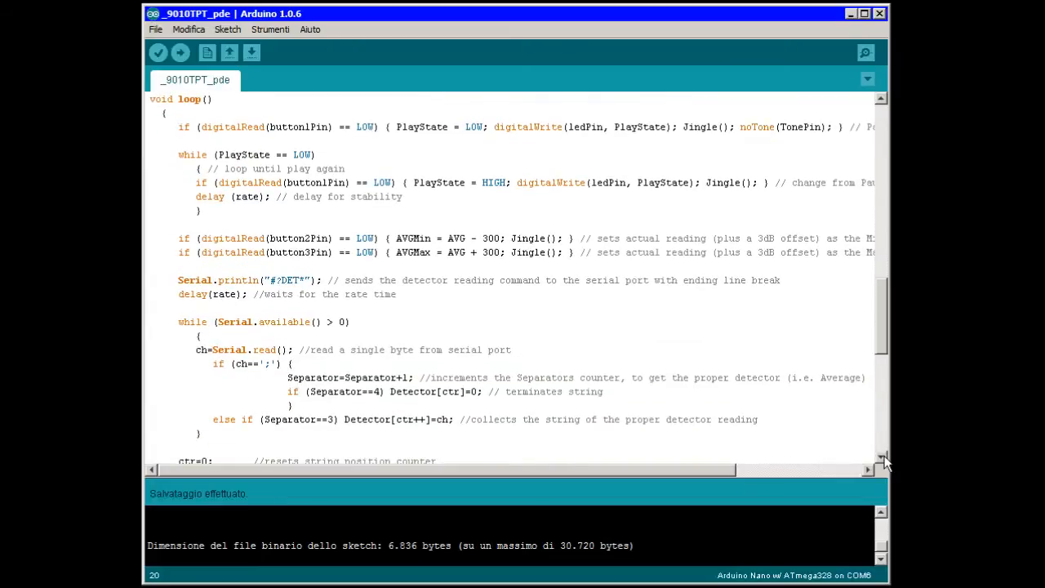
{"action": "scroll", "scroll_direction": "down", "scroll_amount": 3}
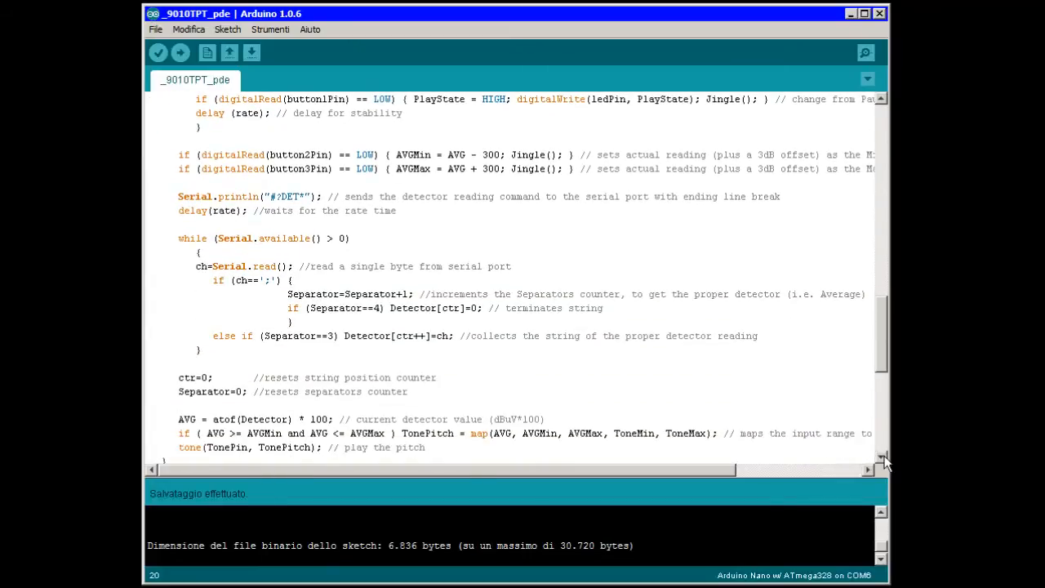
{"action": "scroll", "scroll_direction": "down", "scroll_amount": 3}
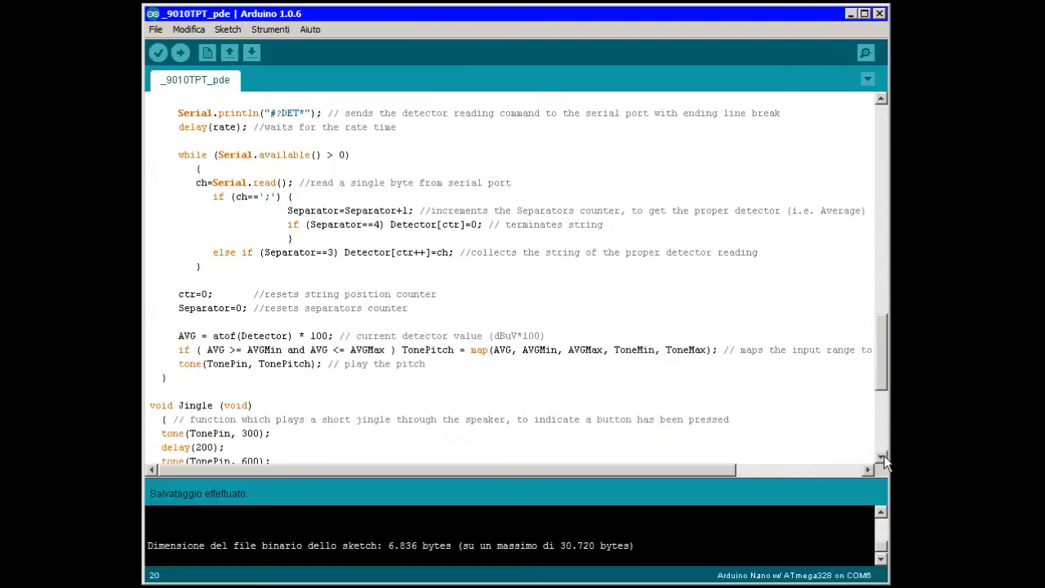
{"action": "scroll", "scroll_direction": "down", "scroll_amount": 3}
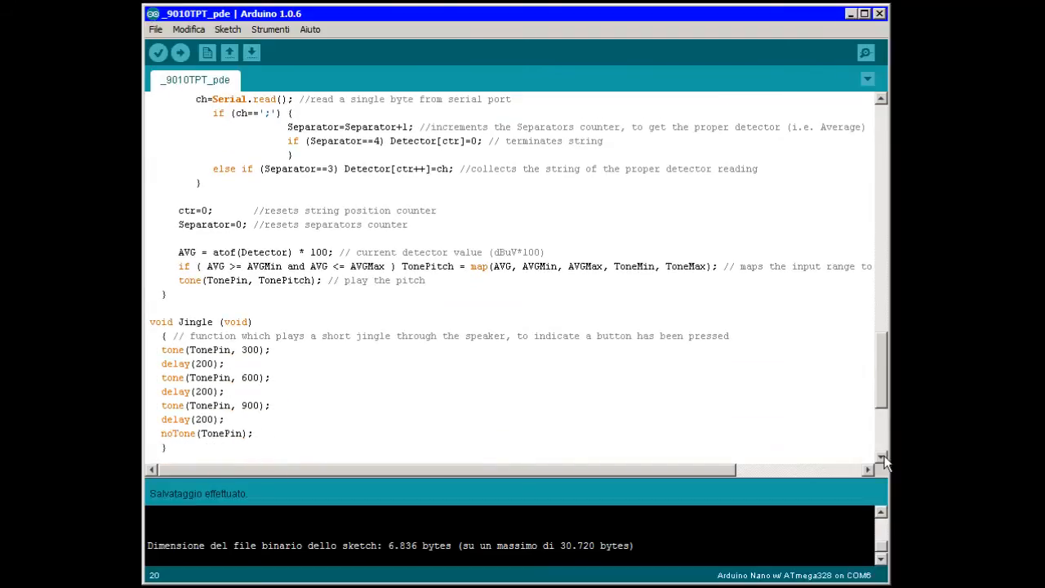
{"action": "scroll", "scroll_direction": "down", "scroll_amount": 3}
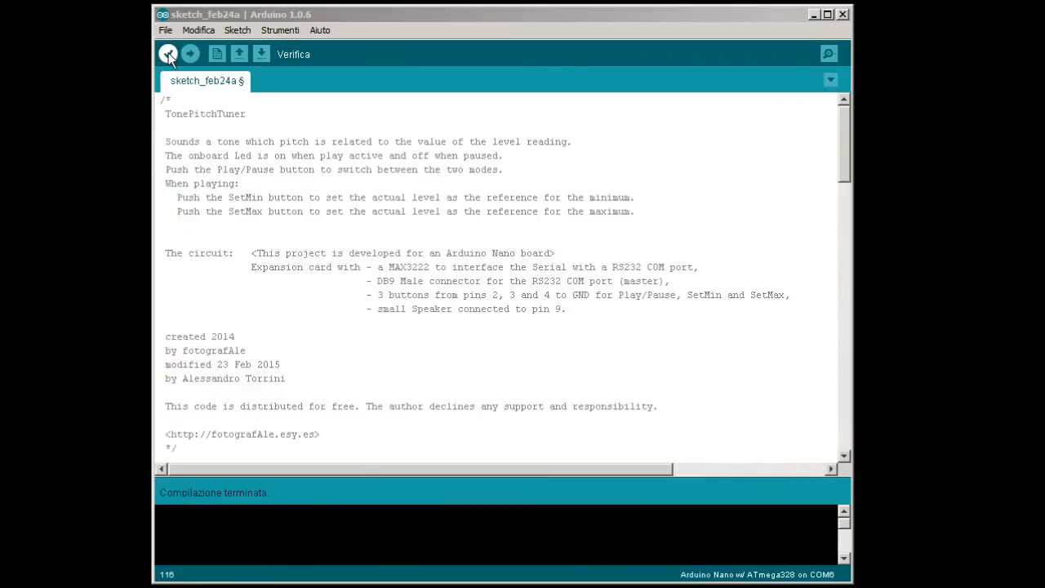
{"action": "left_click", "coordinate": [167, 53]}
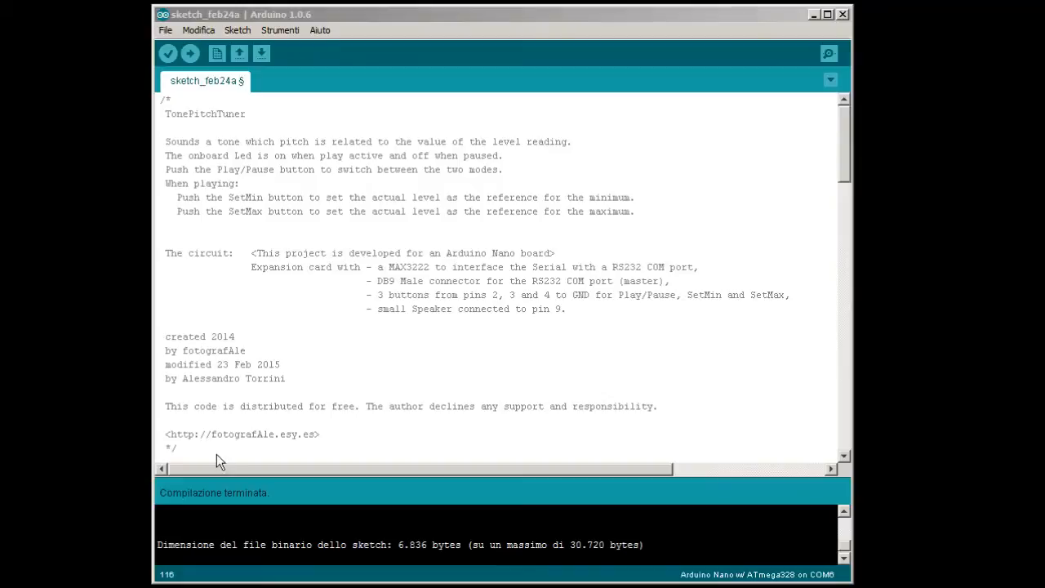
{"action": "mouse_move", "coordinate": [241, 556]}
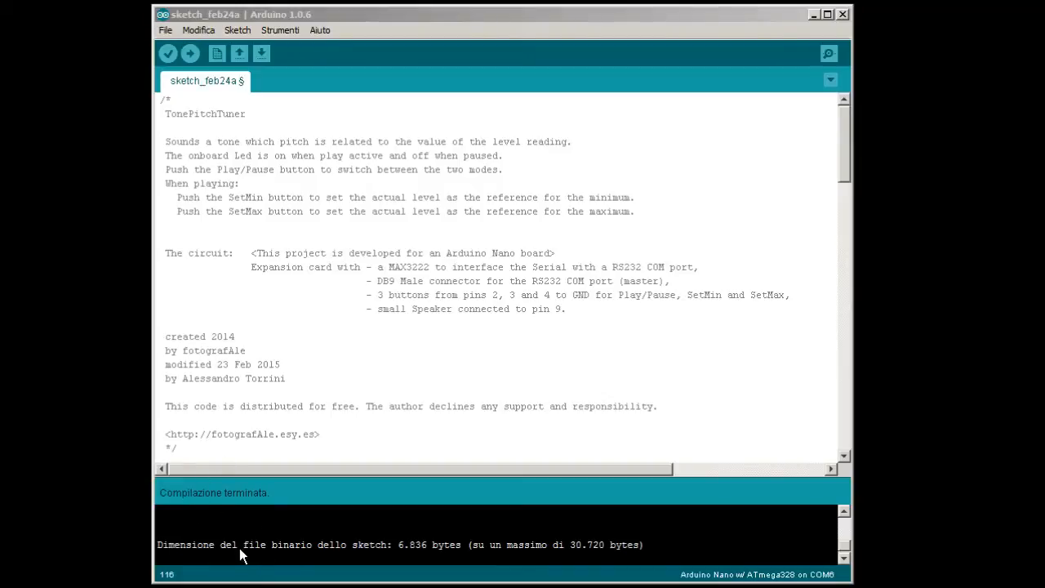
{"action": "mouse_move", "coordinate": [637, 551]}
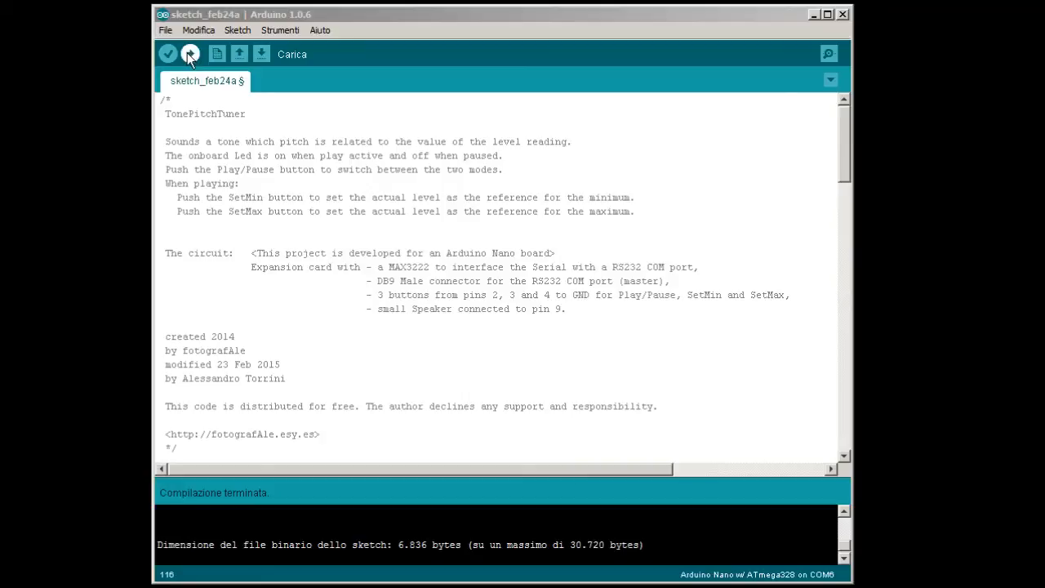
- Upload TonePitchTuner to the Nano on COM6, scrolling back up through the code
{"action": "left_click", "coordinate": [190, 54]}
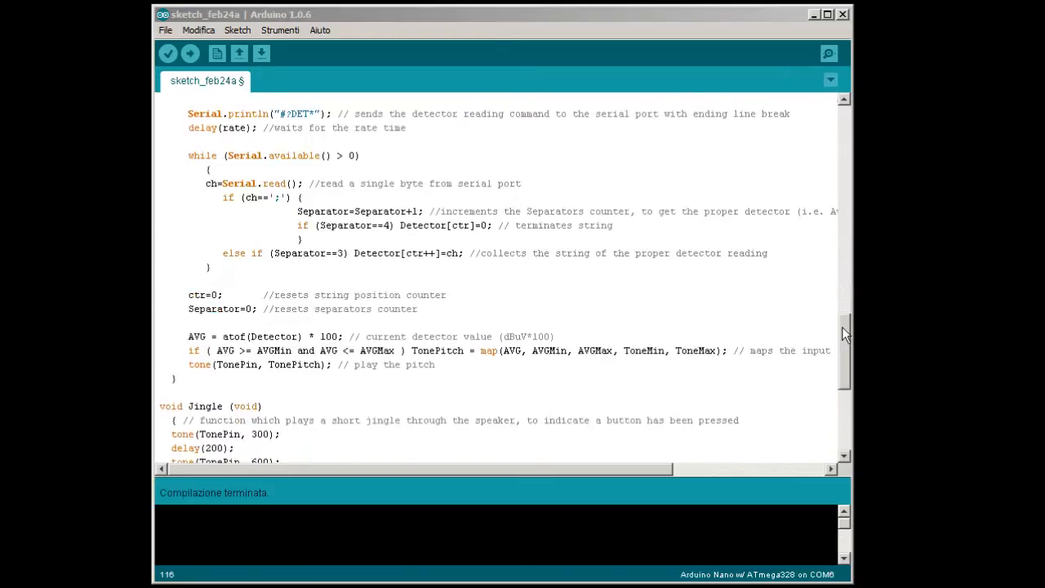
{"action": "scroll", "scroll_direction": "up", "scroll_amount": 3}
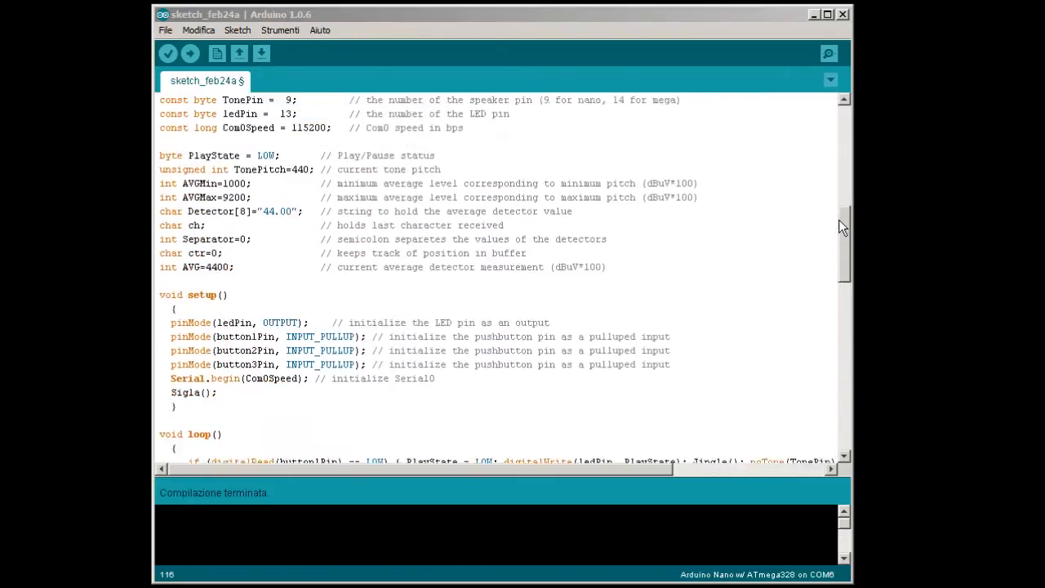
{"action": "scroll", "scroll_direction": "up", "scroll_amount": 3}
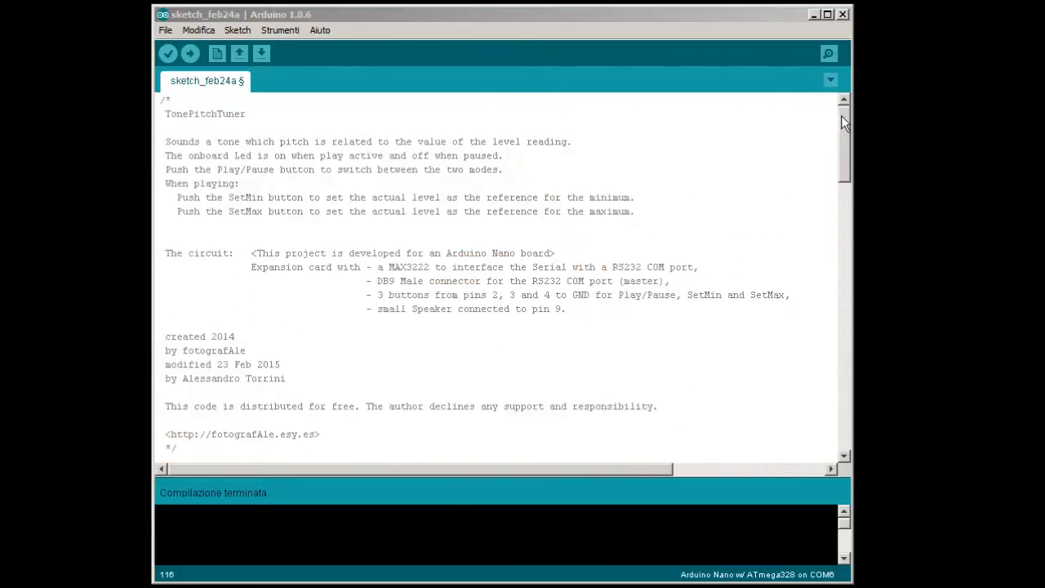